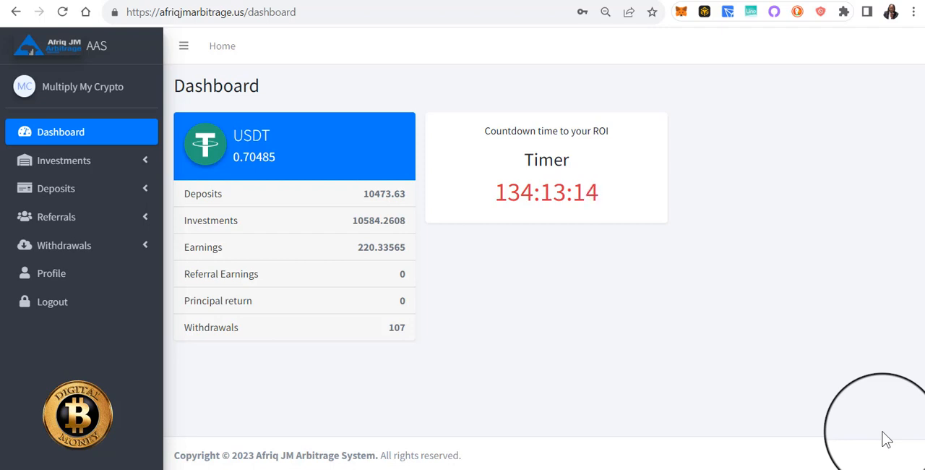
pyautogui.moveTo(526, 390)
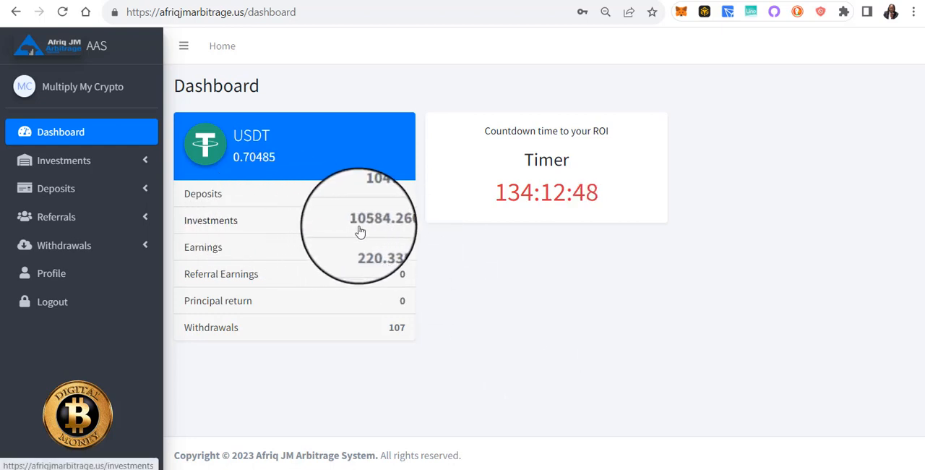
pyautogui.moveTo(374, 225)
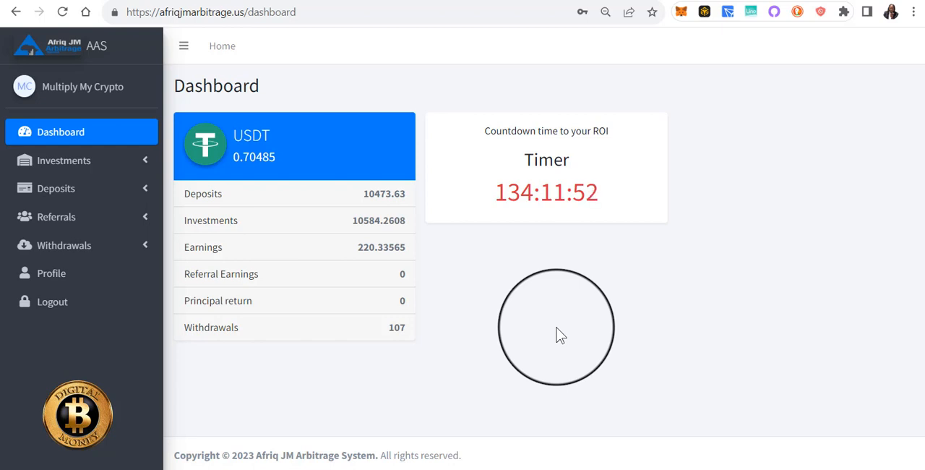
# - Expand Investments in the sidebar and bring up the Investment Plans page with the Premium plan's limits
pyautogui.click(63, 160)
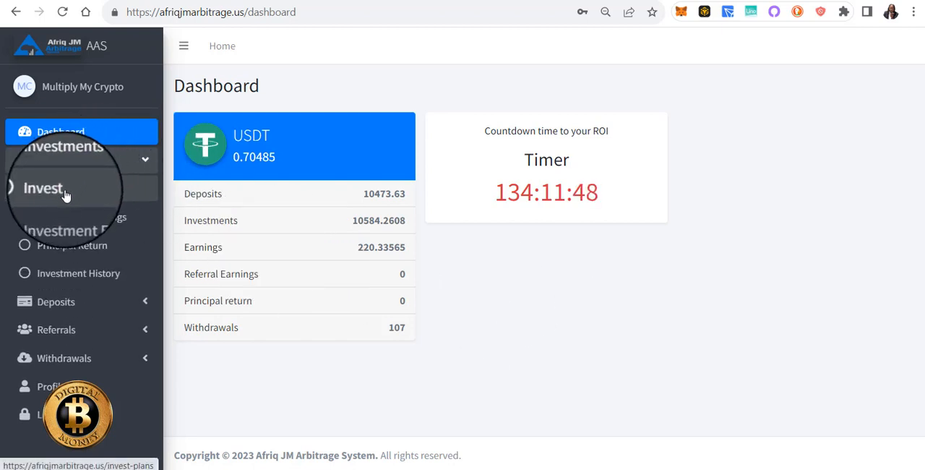
pyautogui.click(45, 188)
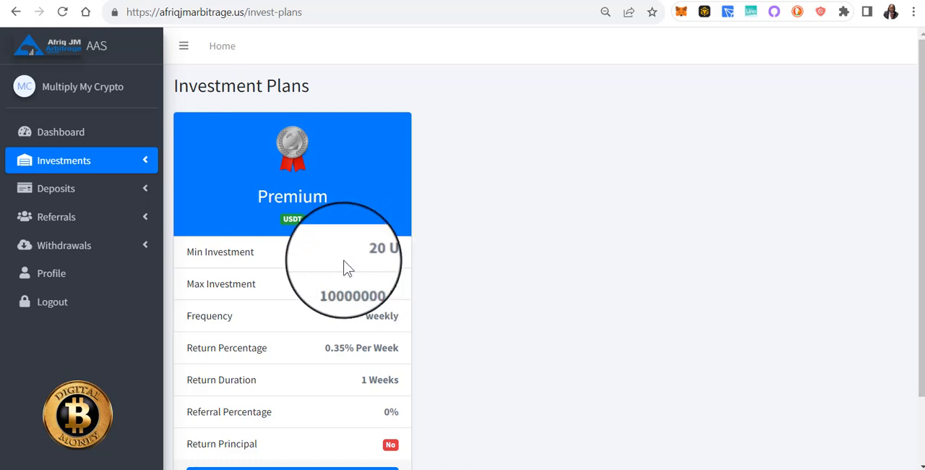
pyautogui.moveTo(416, 295)
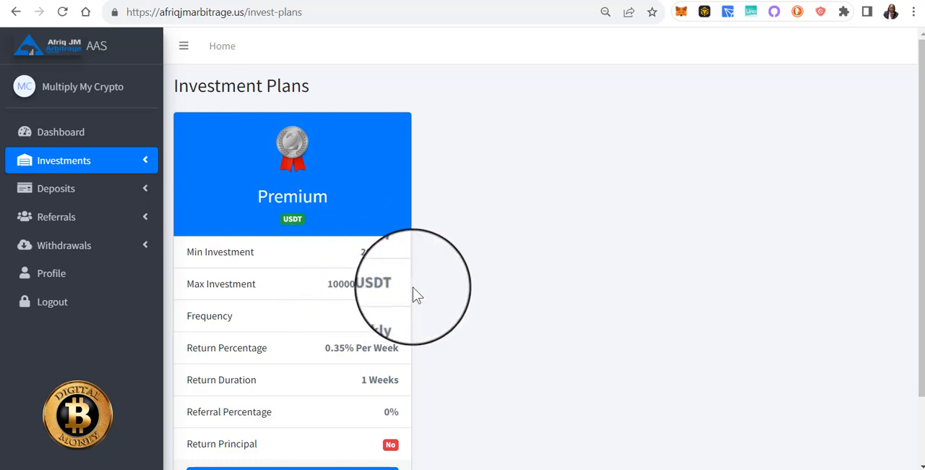